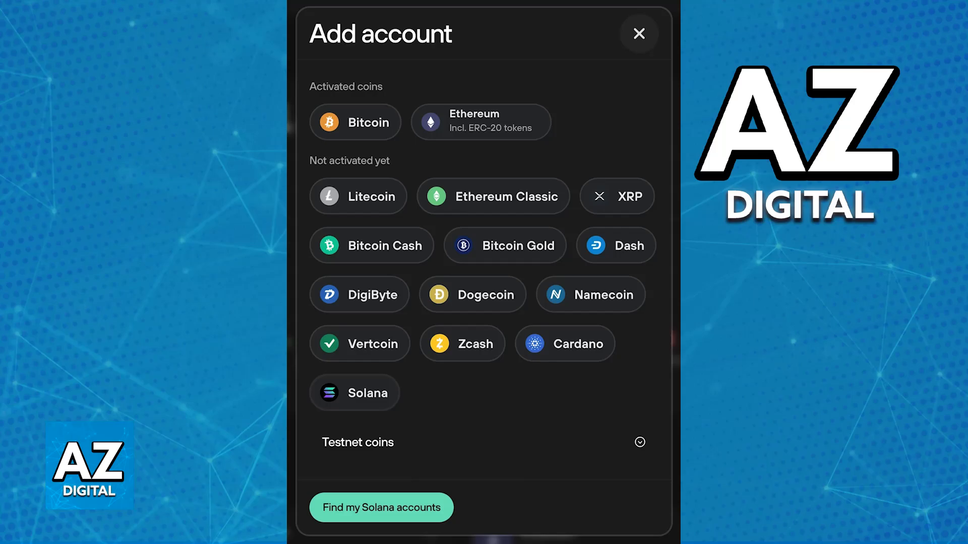
Choose Ethereum (including ERC-20 tokens) from the activated coins for the new account.
click(638, 34)
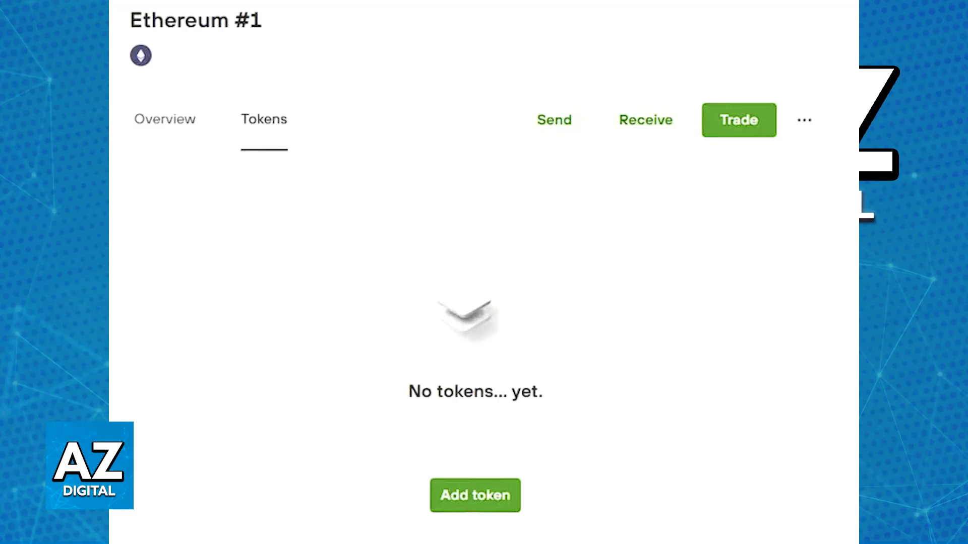
Begin adding a token to the empty Ethereum #1 account.
click(473, 495)
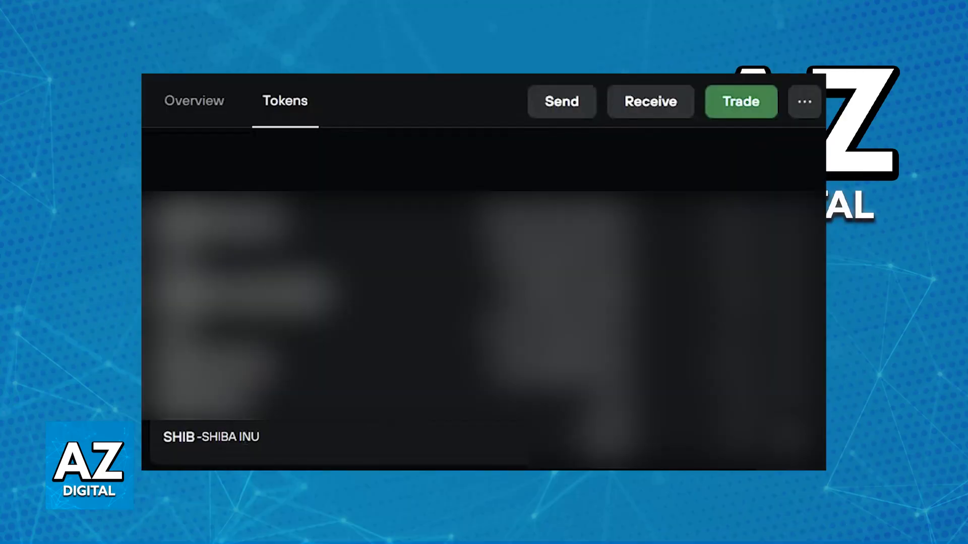
Select SHIB - Shiba Inu from the token search results.
click(650, 101)
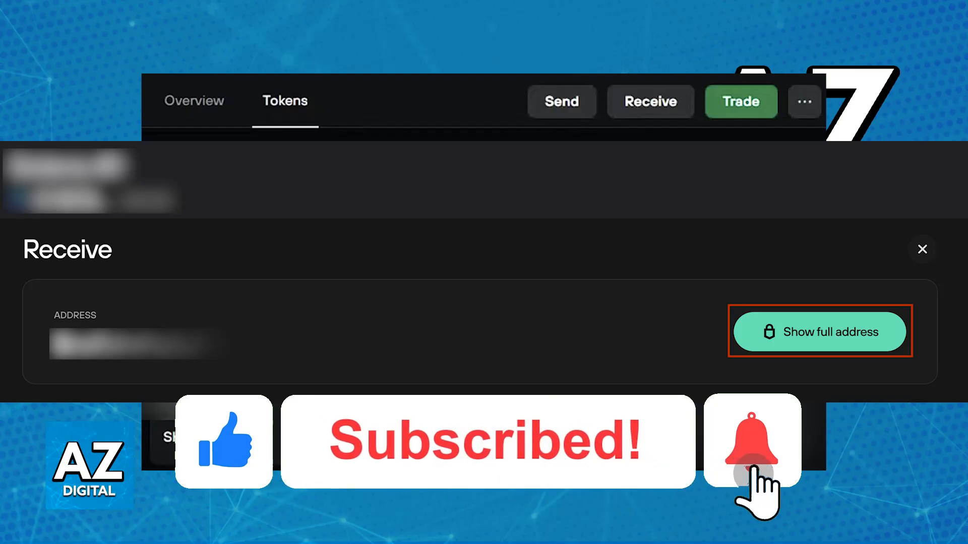
Reveal the full Ethereum receive address in the Receive dialog.
click(751, 442)
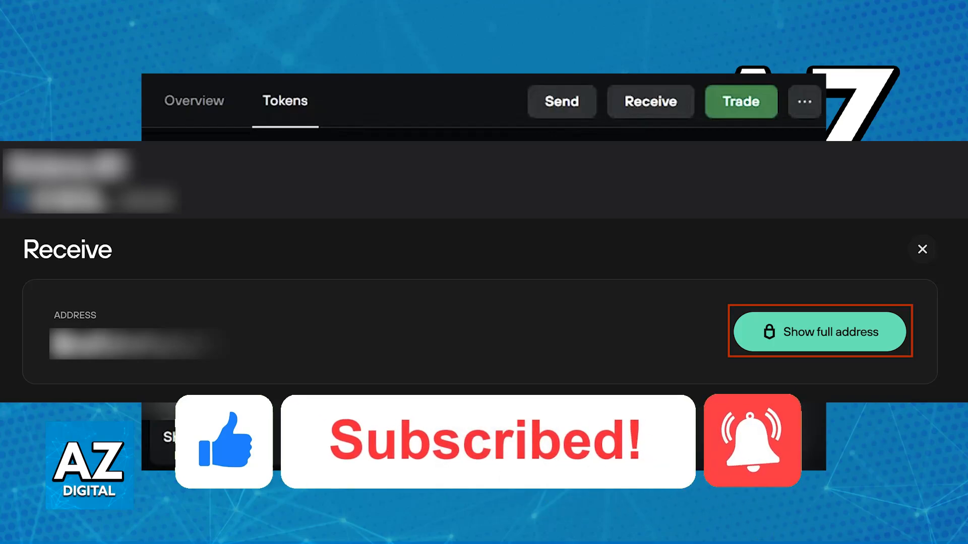